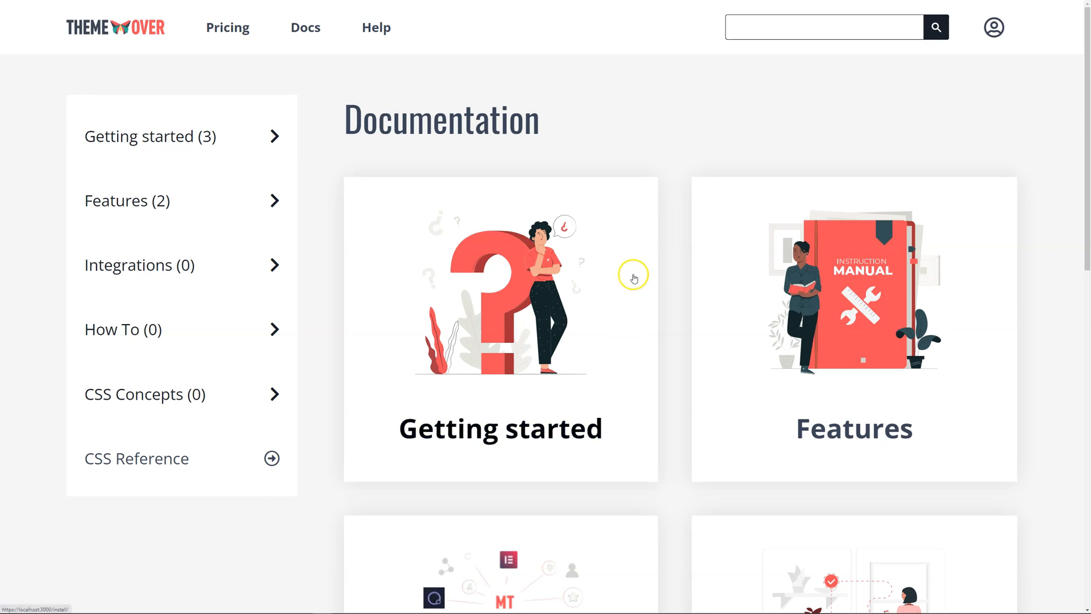
Step: Open My Downloads from the Themeover account menu to see the Microthemer Standard License
left_click(994, 27)
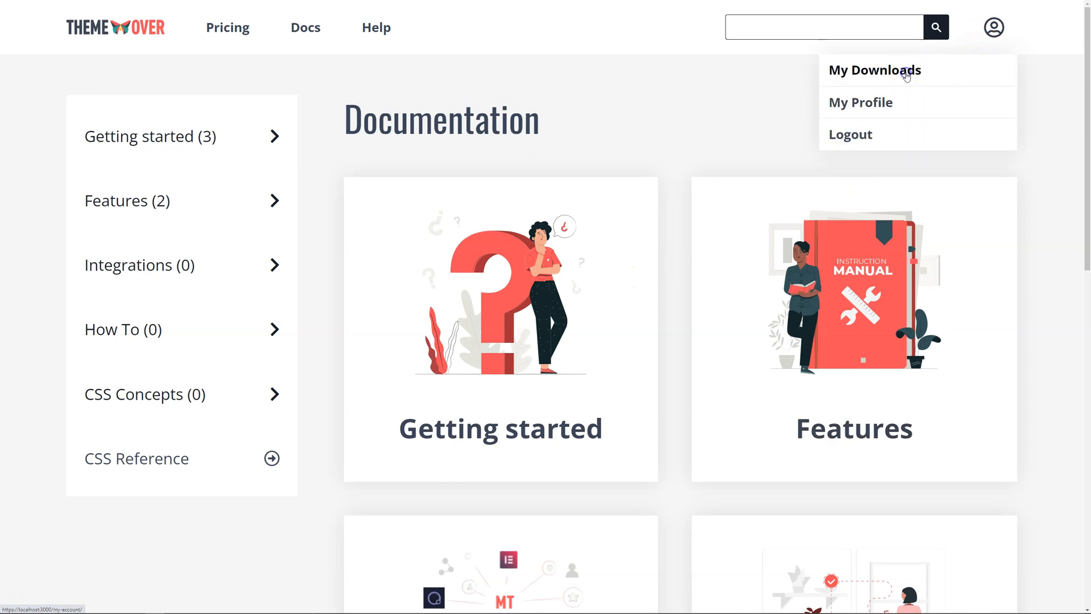
left_click(874, 69)
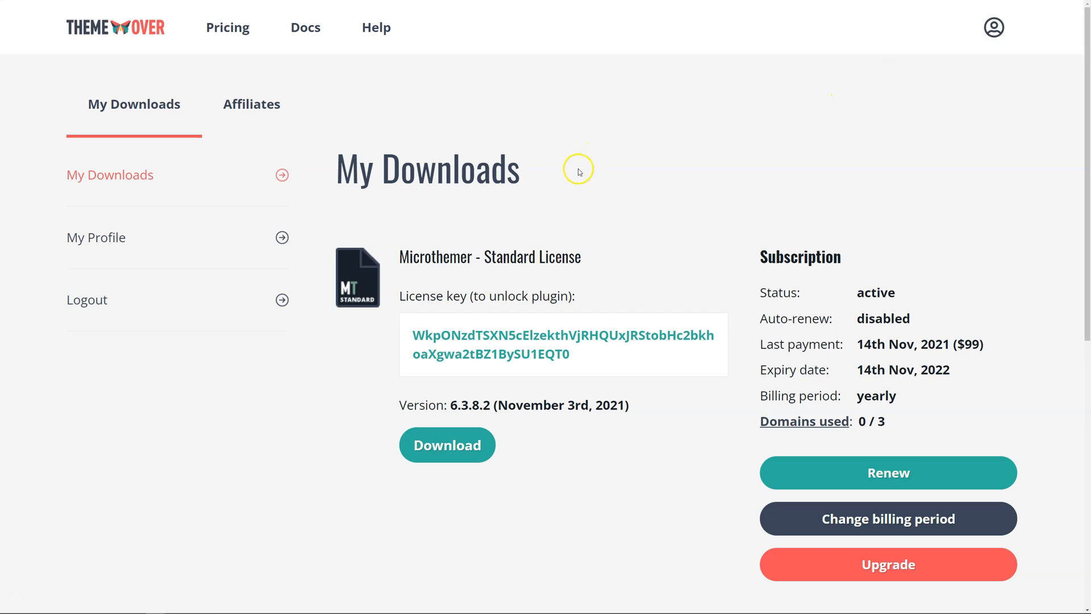
mouse_move(447, 446)
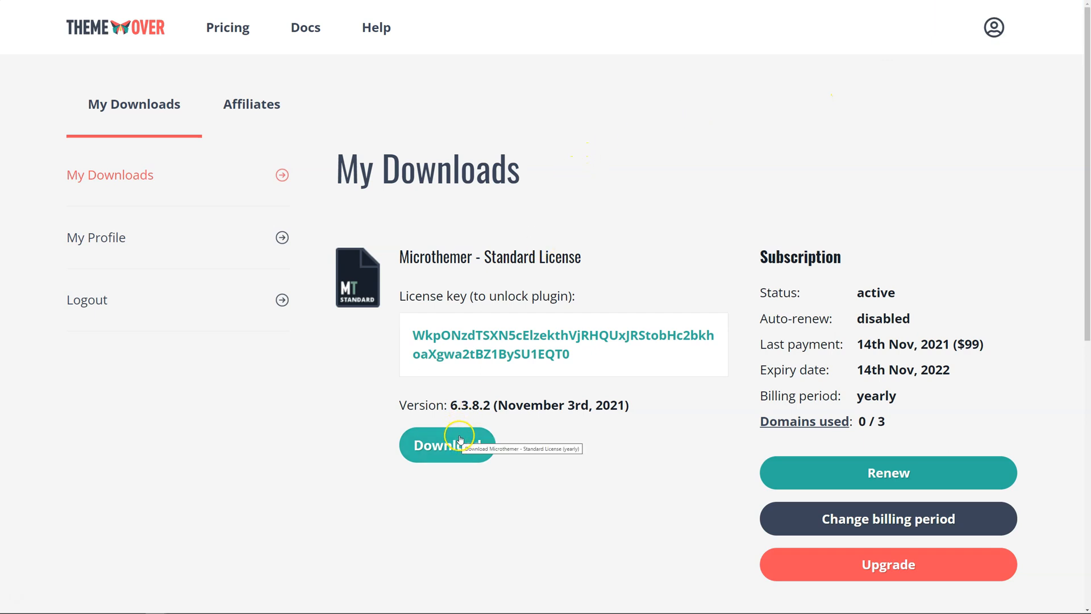
mouse_move(567, 360)
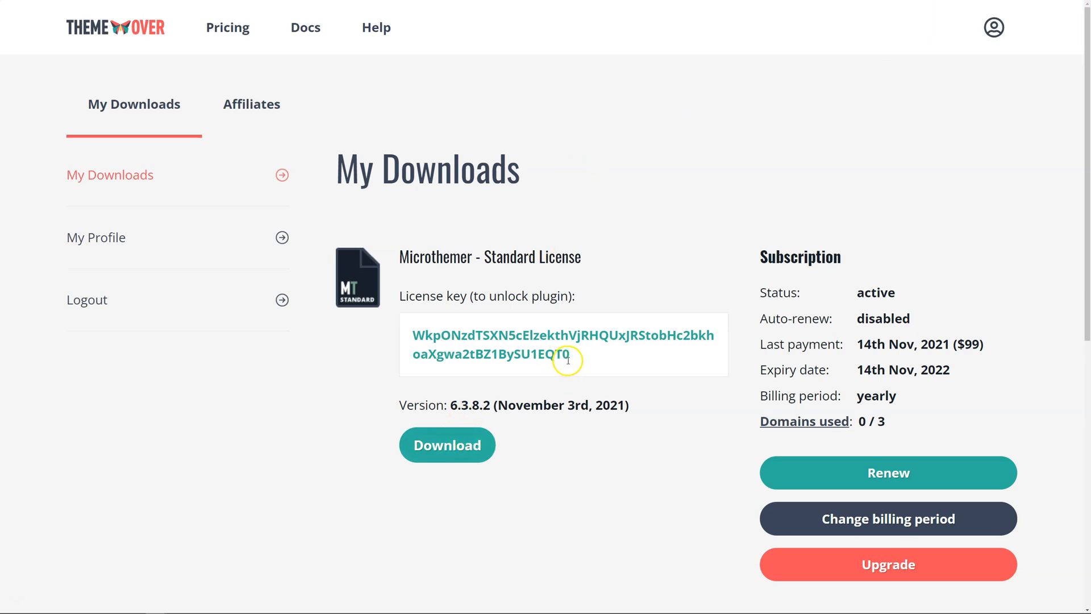
Step: Select the Microthemer license key on the downloads page and copy it
triple_click(564, 335)
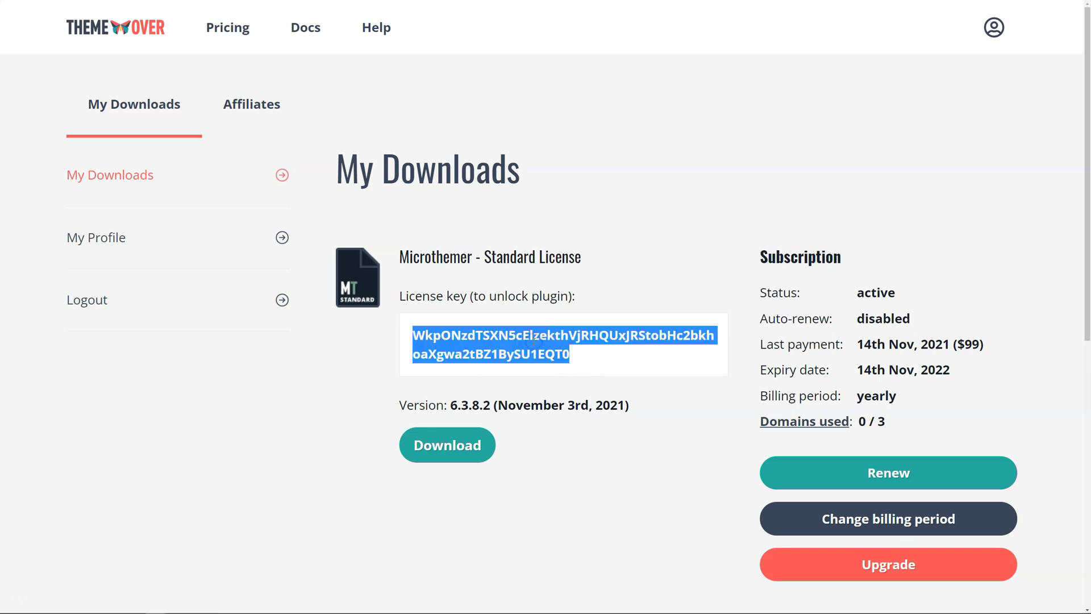
right_click(563, 346)
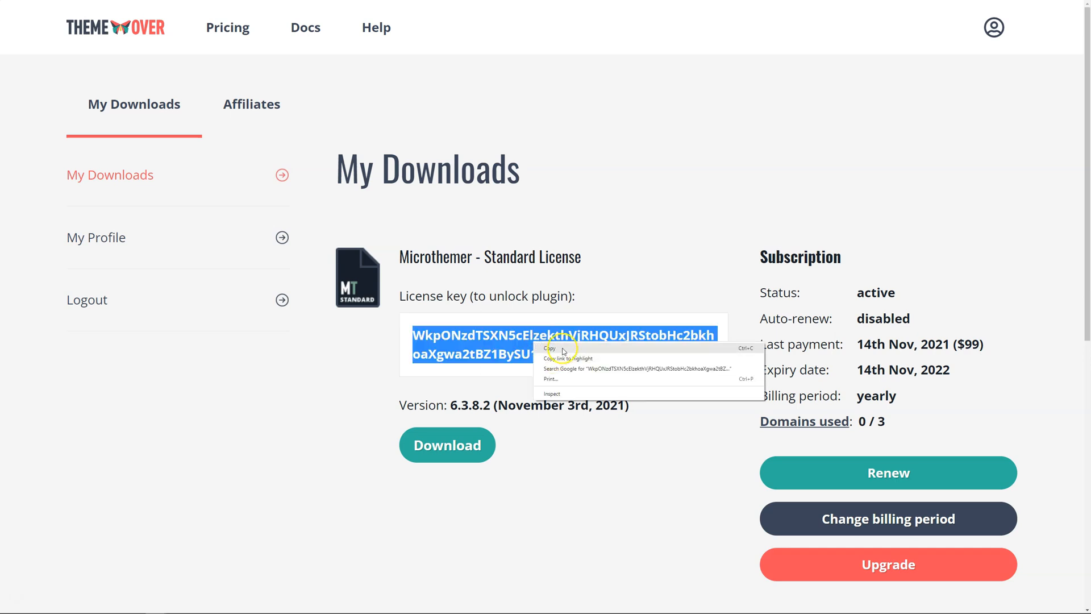
left_click(551, 350)
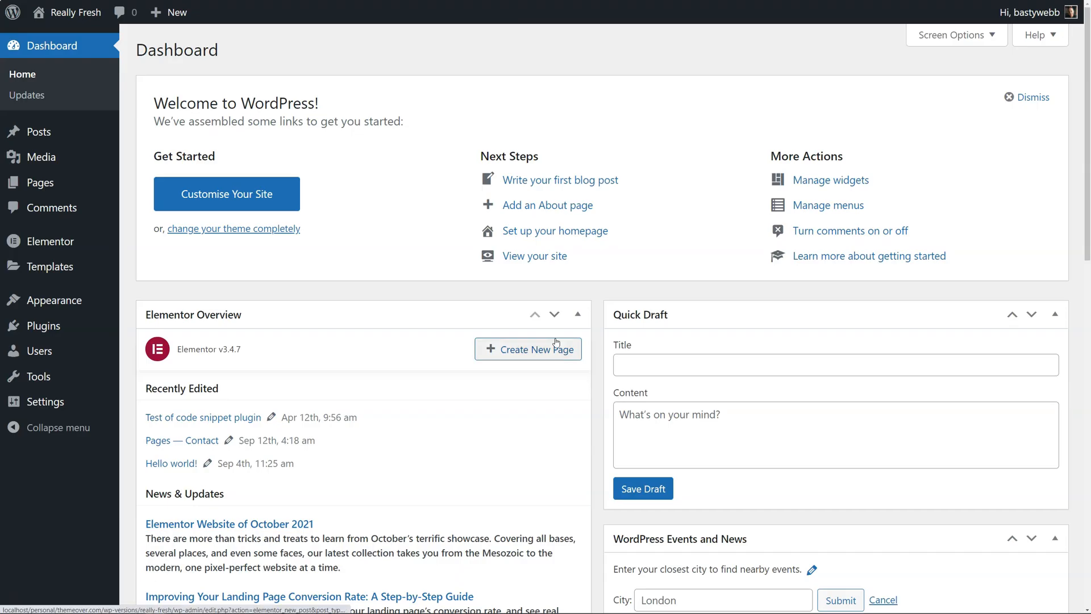
mouse_move(402, 301)
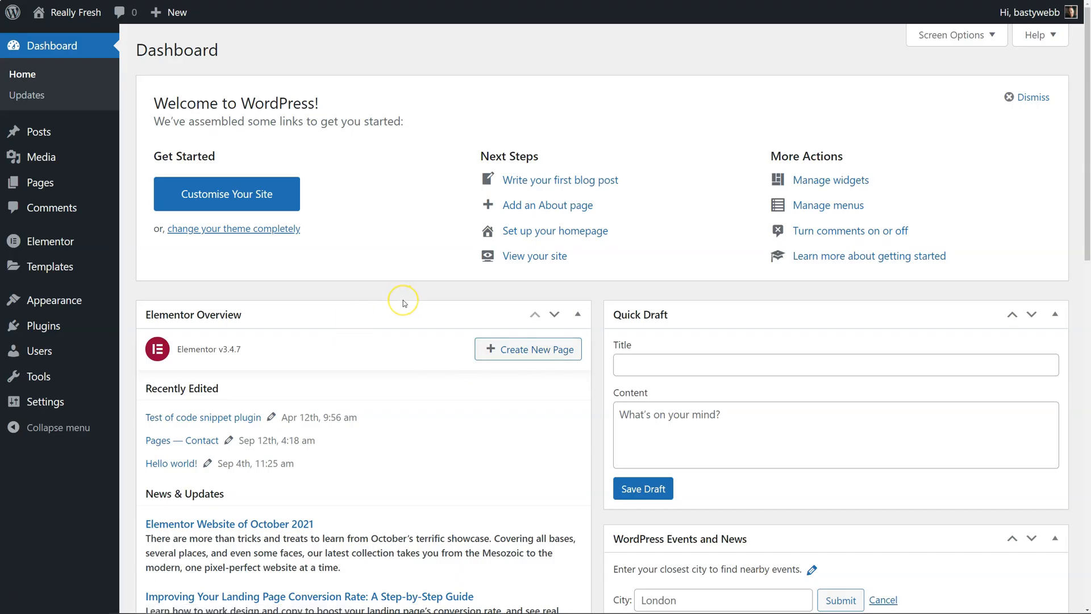
mouse_move(424, 276)
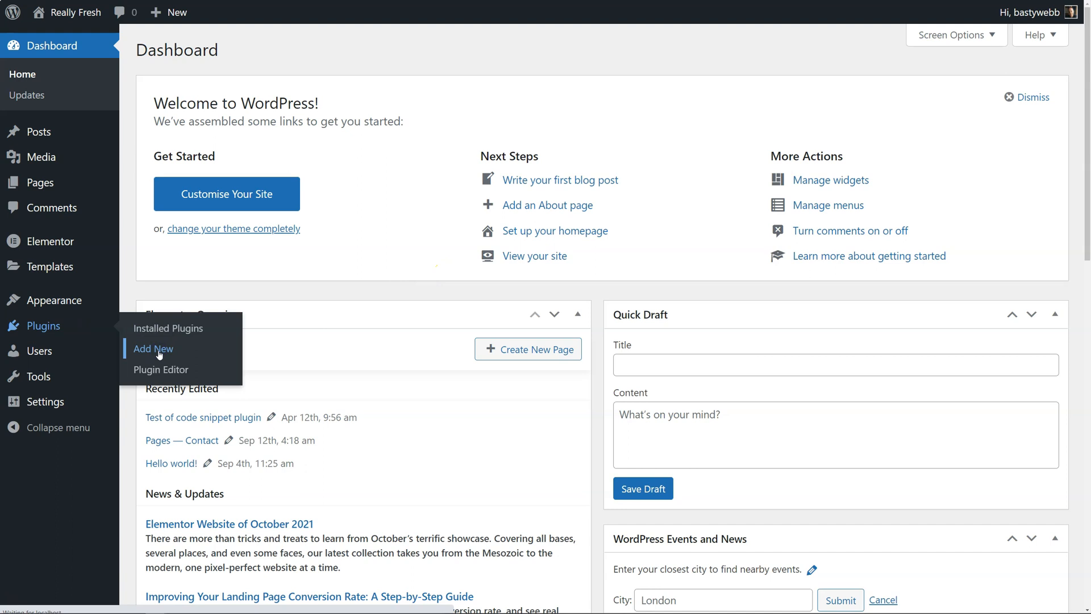
Step: Upload microthemer.zip through Plugins > Add New > Upload Plugin and install it
left_click(153, 348)
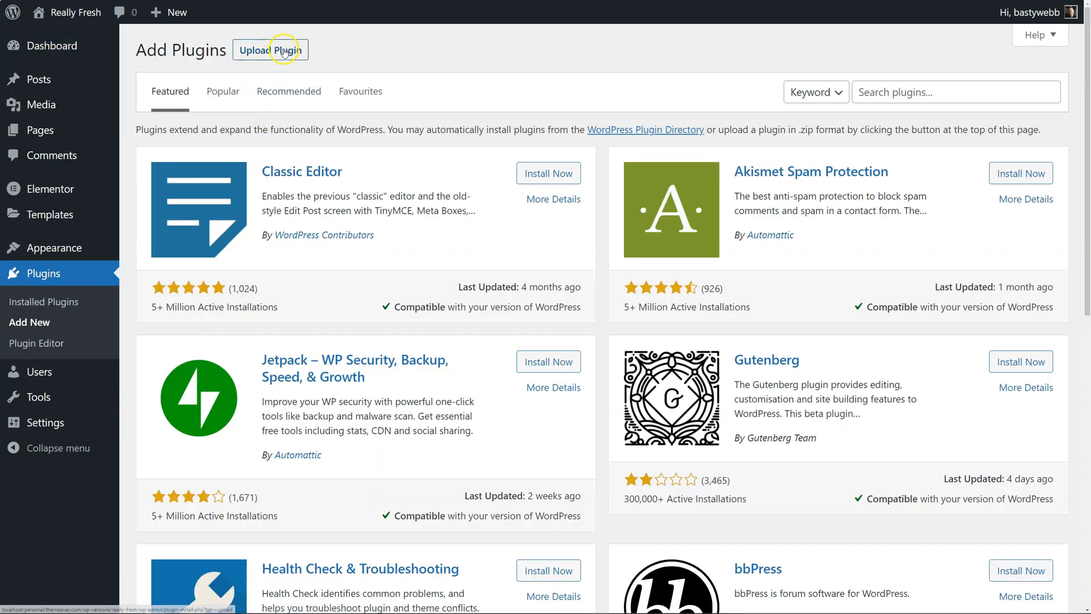
left_click(270, 50)
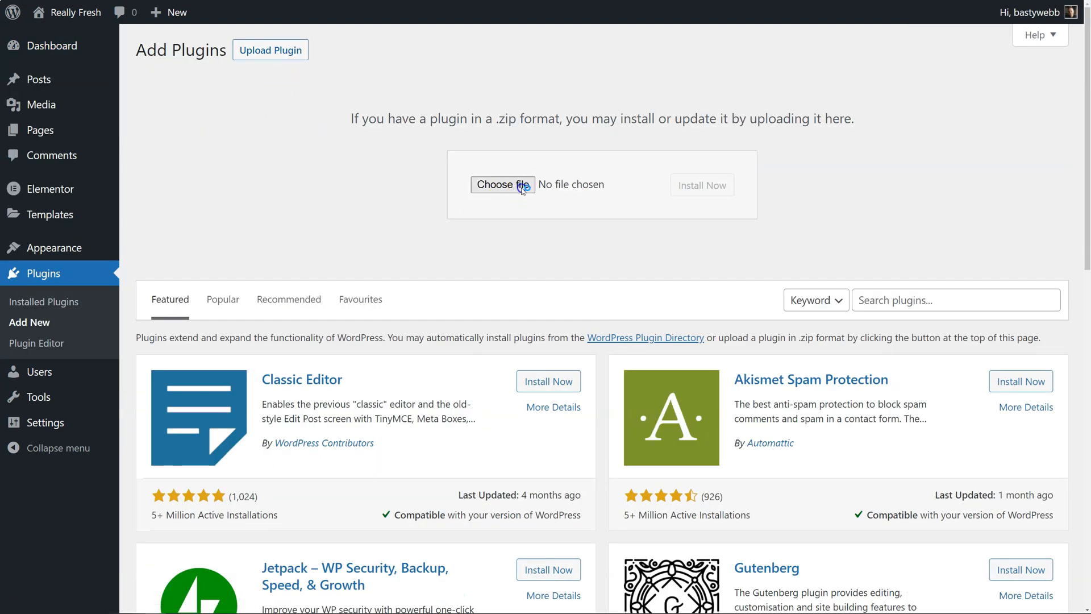
left_click(501, 184)
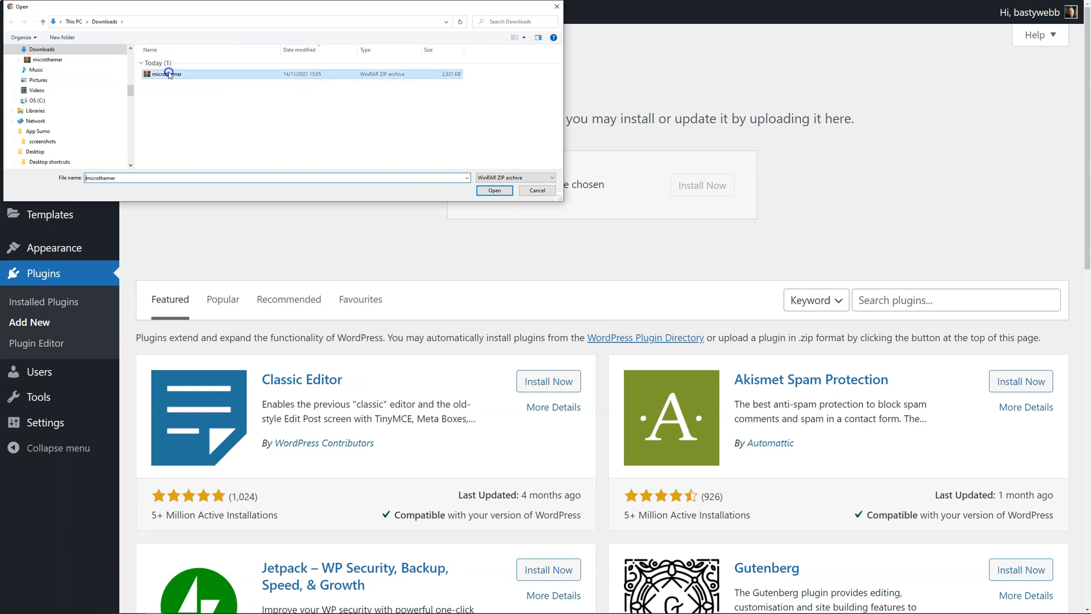
left_click(494, 190)
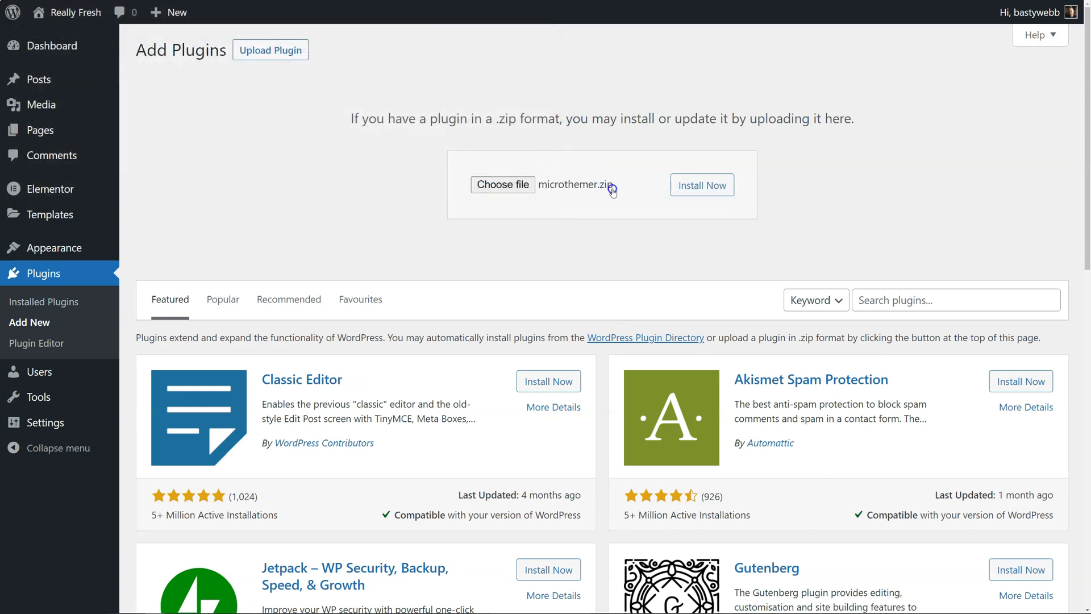
left_click(701, 185)
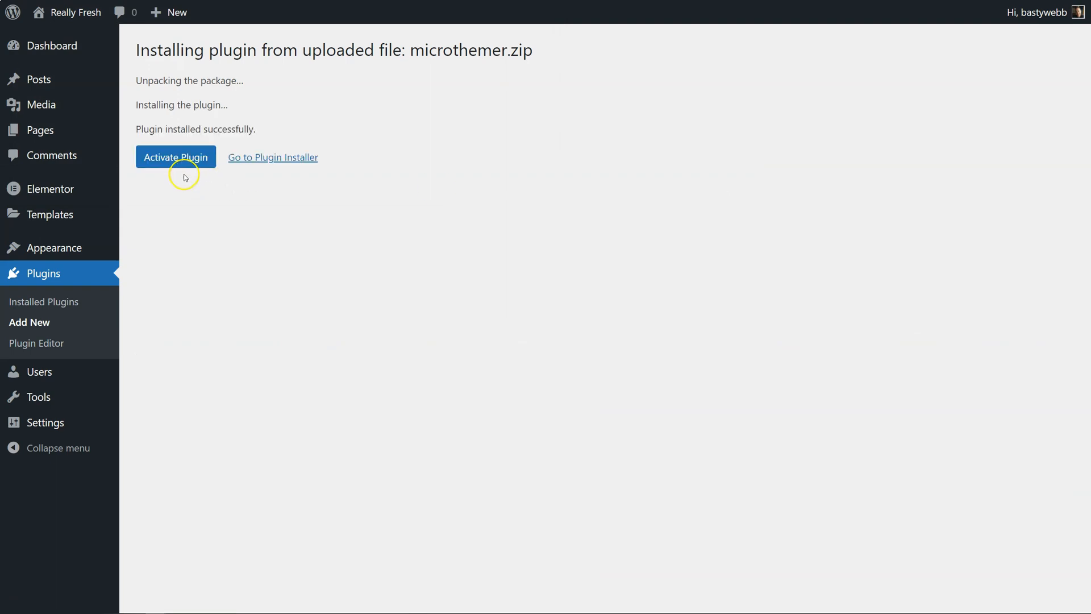
Step: Activate Microthemer on the Plugins page and launch its editor from the admin bar
left_click(175, 157)
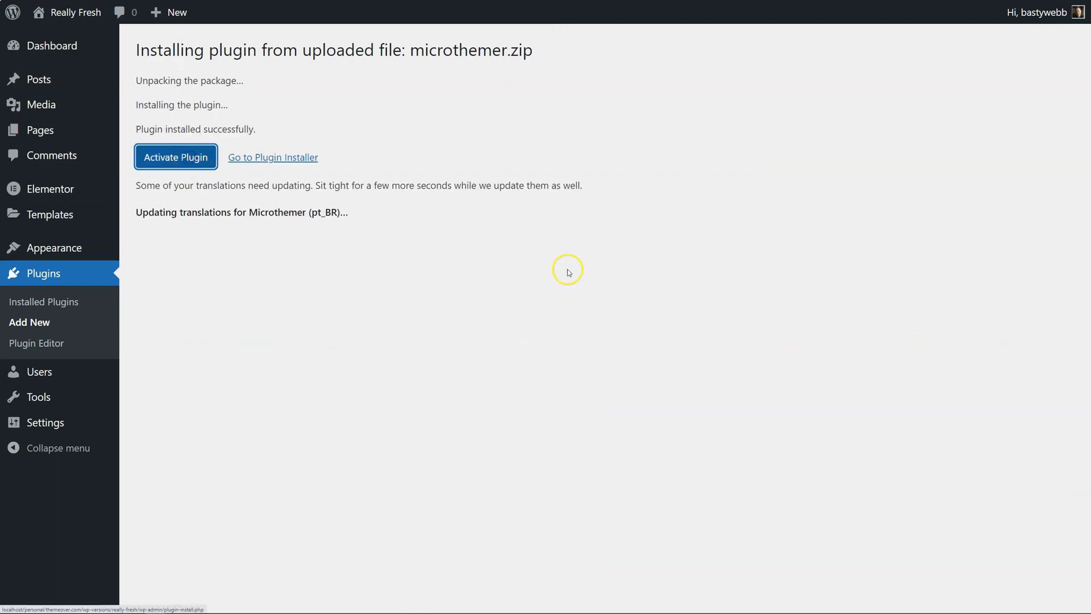
mouse_move(668, 393)
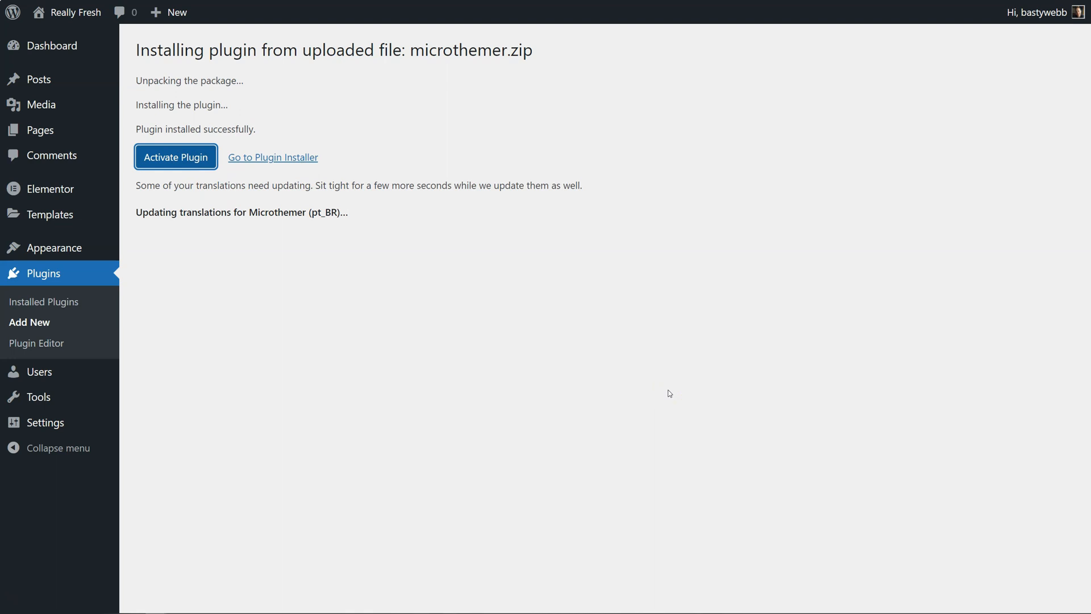
left_click(175, 157)
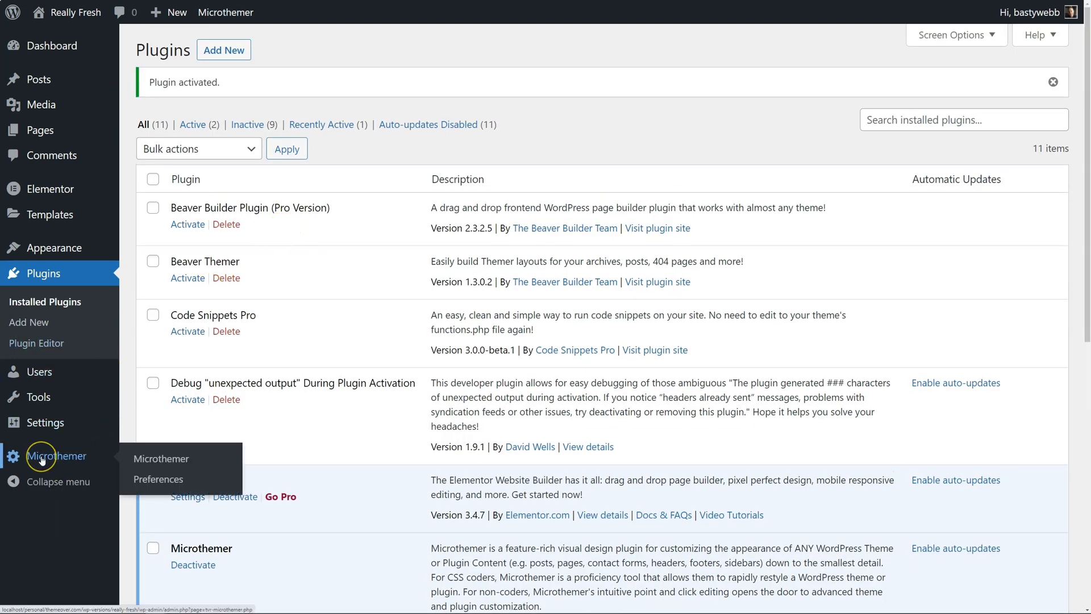
mouse_move(277, 77)
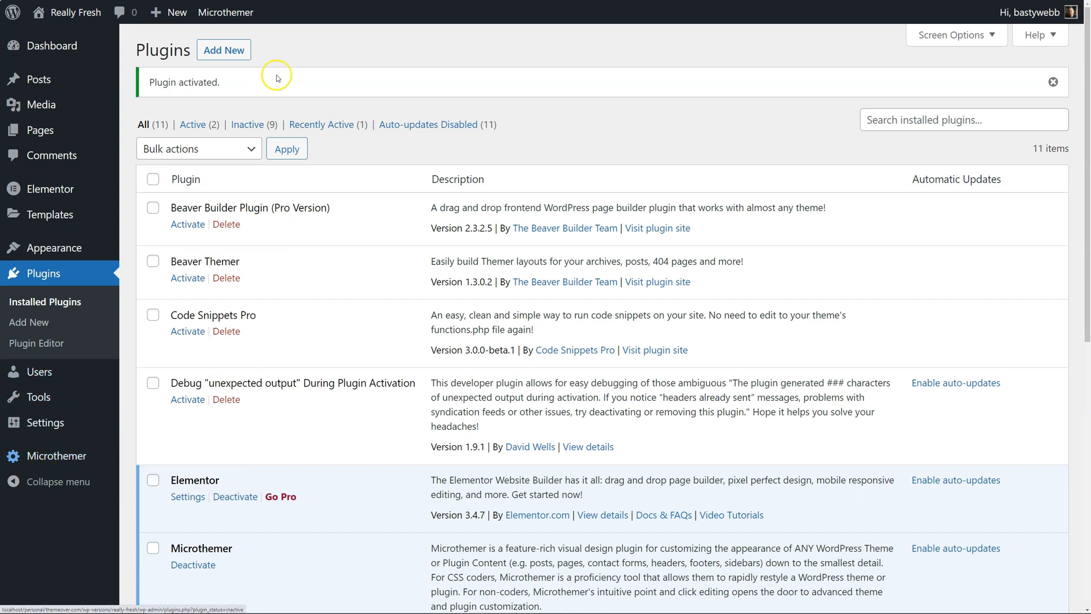
mouse_move(225, 12)
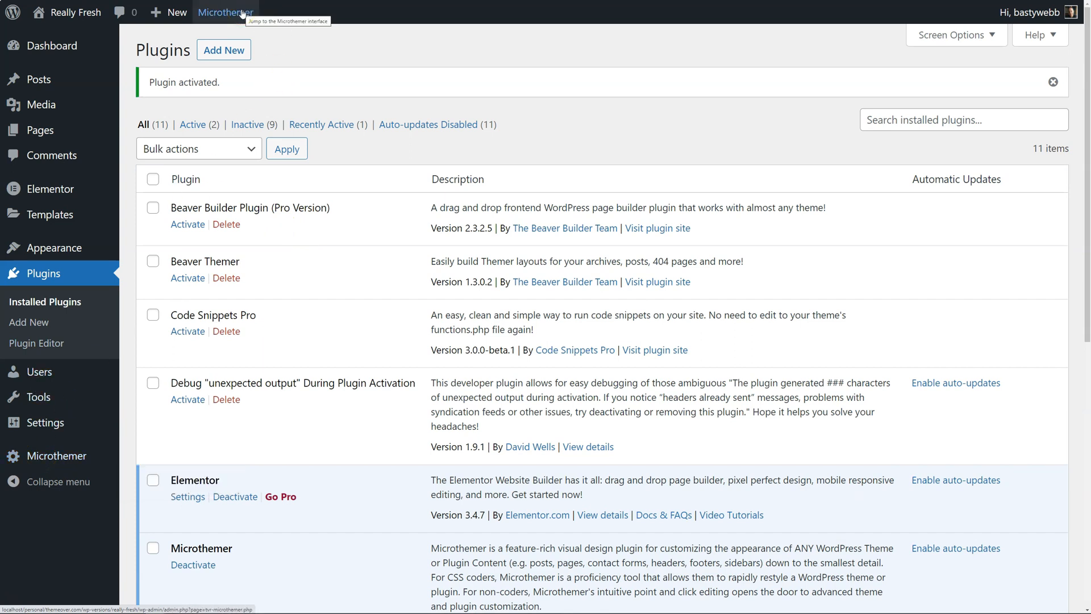
left_click(224, 13)
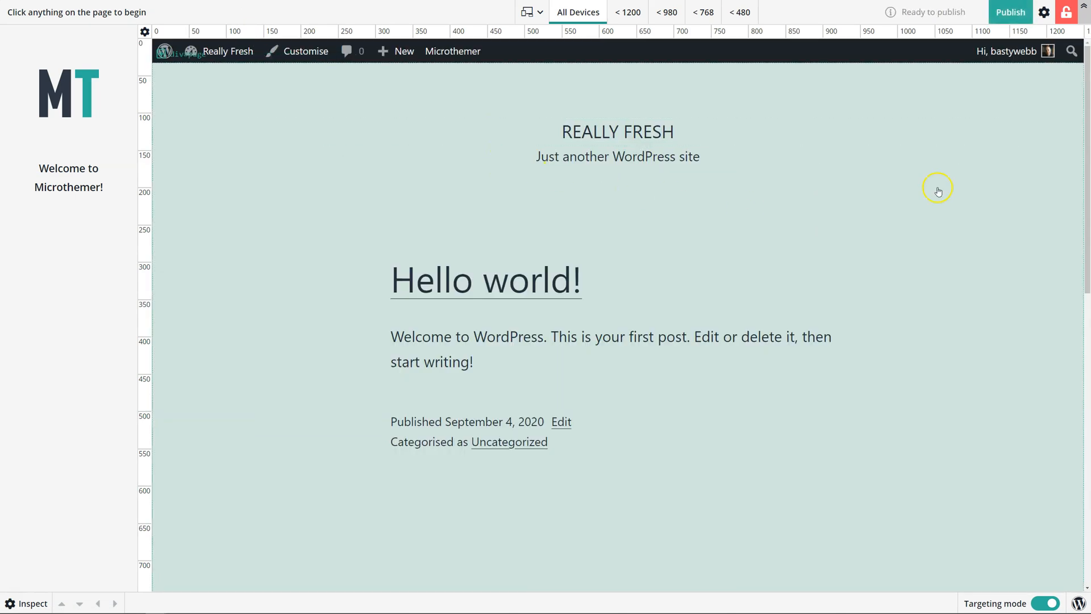
mouse_move(1066, 12)
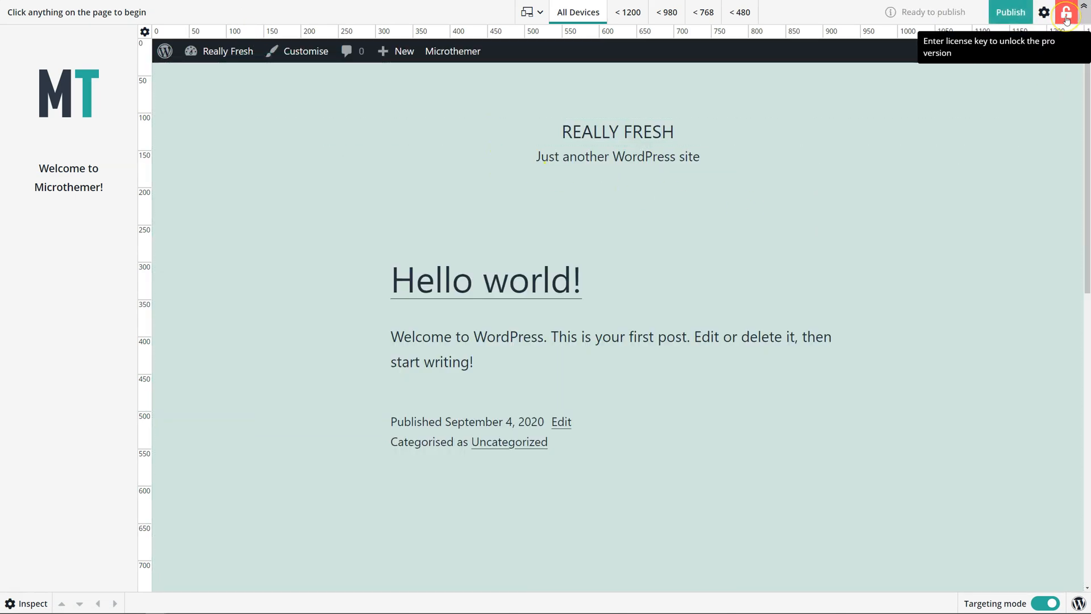
mouse_move(811, 16)
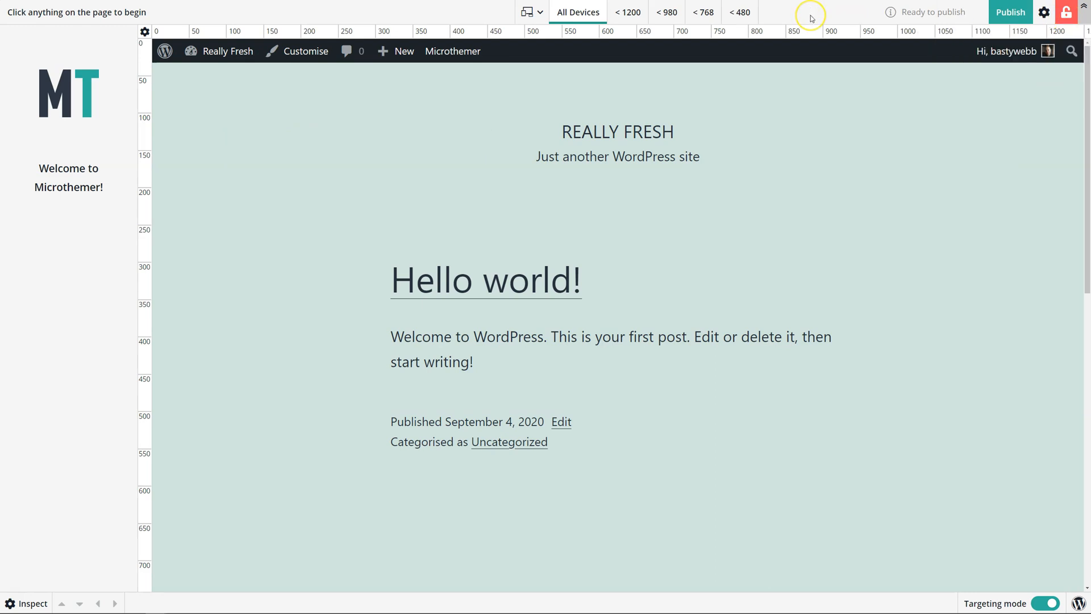
mouse_move(905, 18)
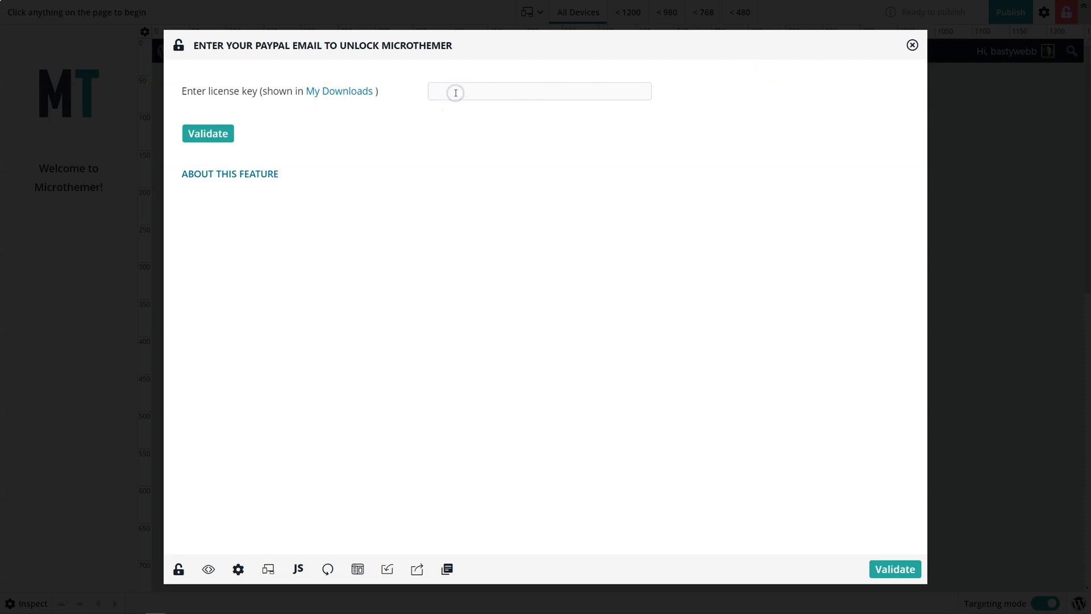
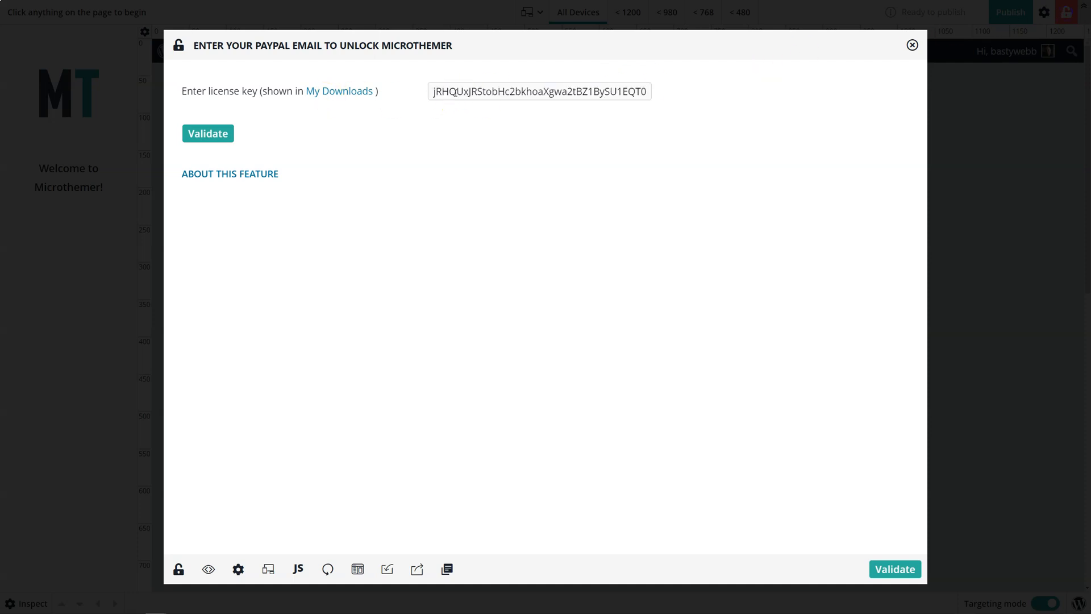
Step: Paste the copied license key, validate it, and open the WordPress exit menu
left_click(208, 133)
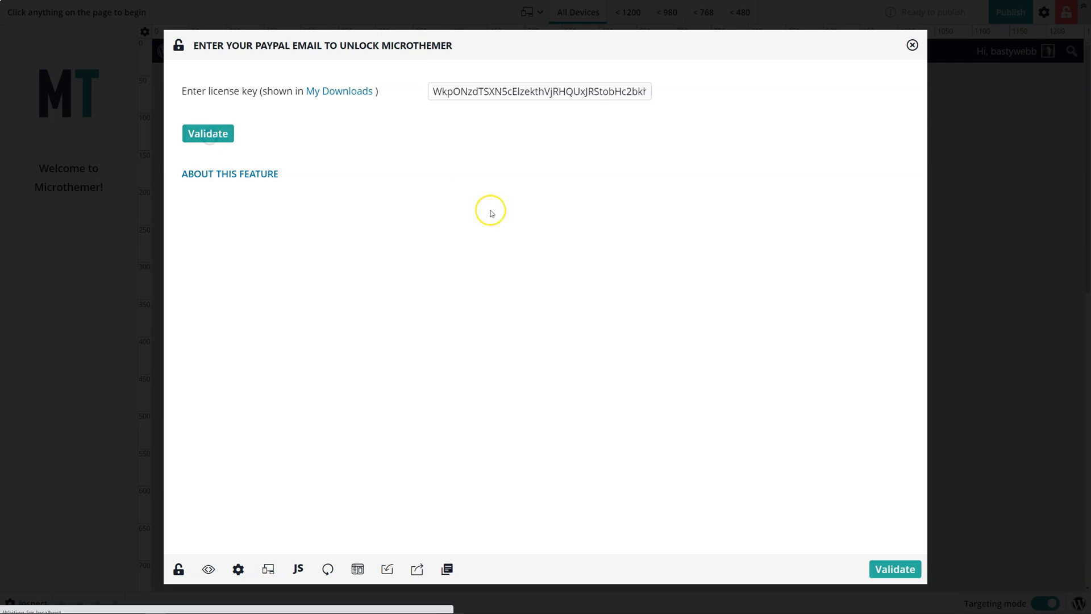
left_click(207, 133)
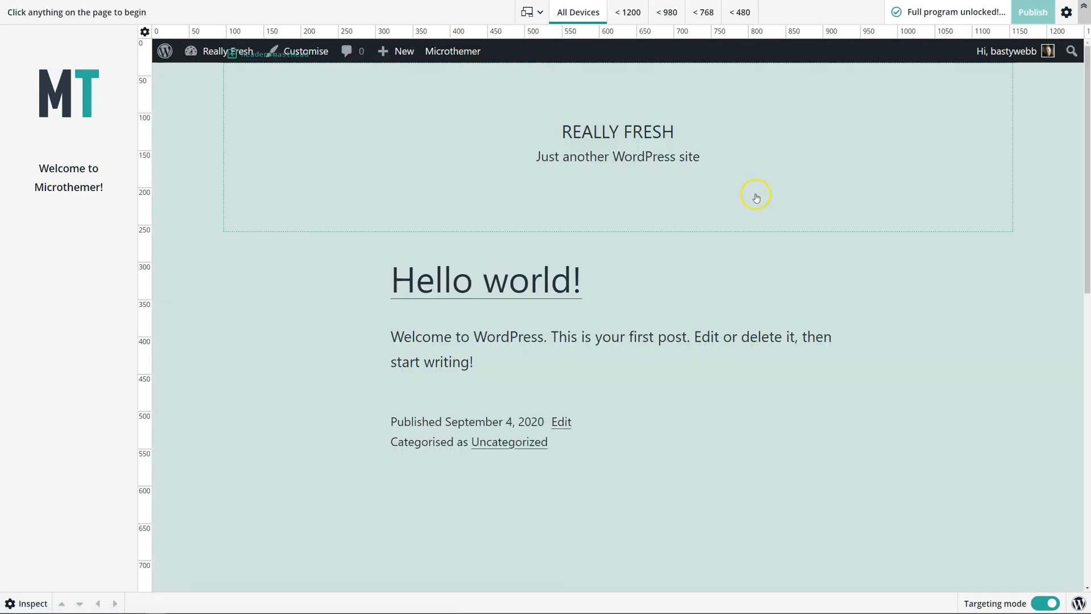
mouse_move(894, 207)
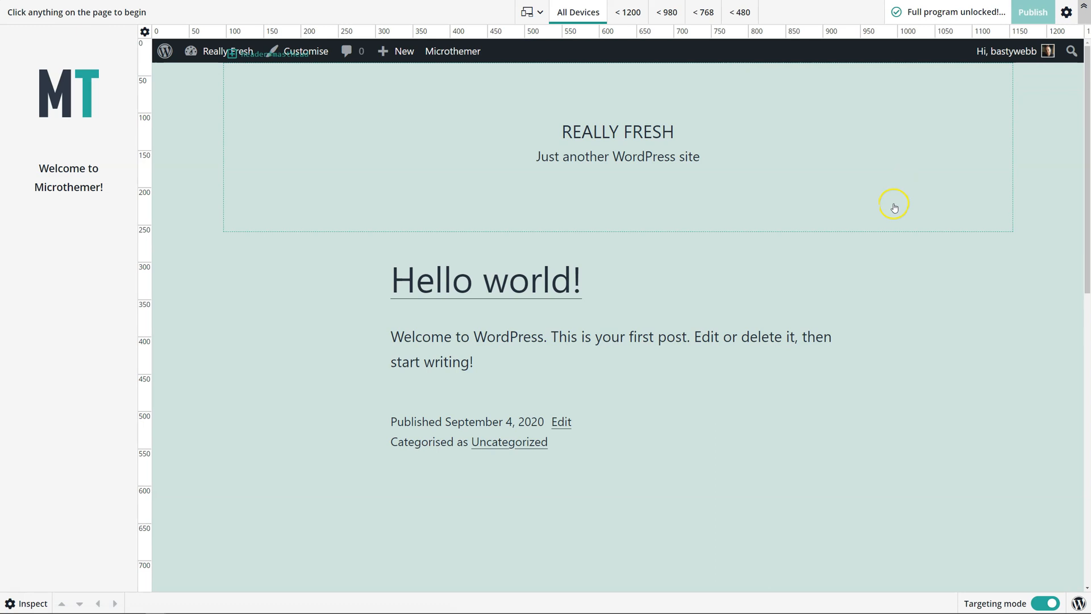
mouse_move(926, 285)
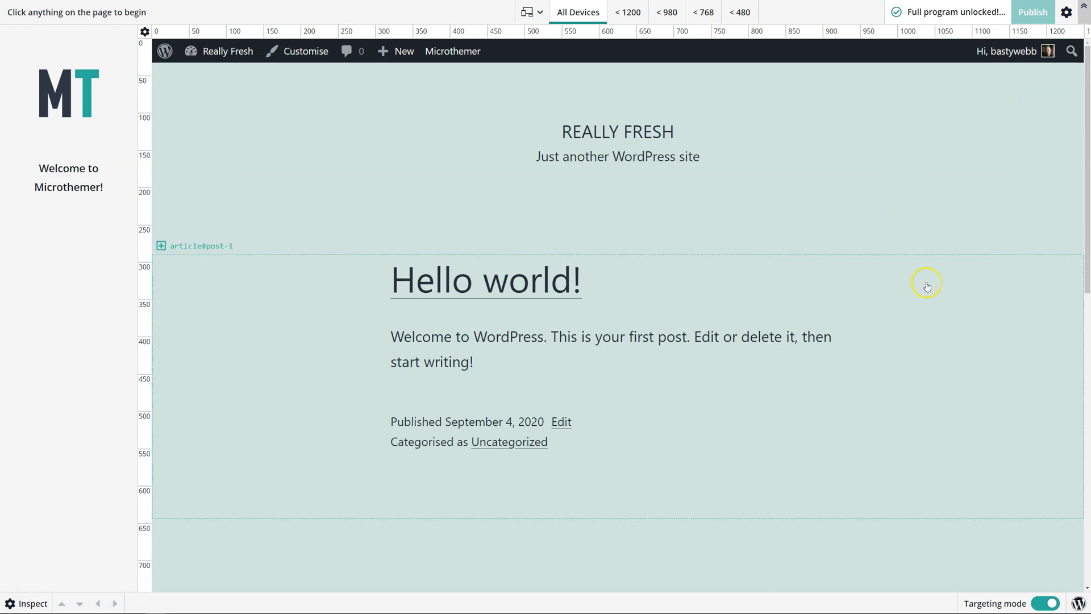
left_click(1077, 603)
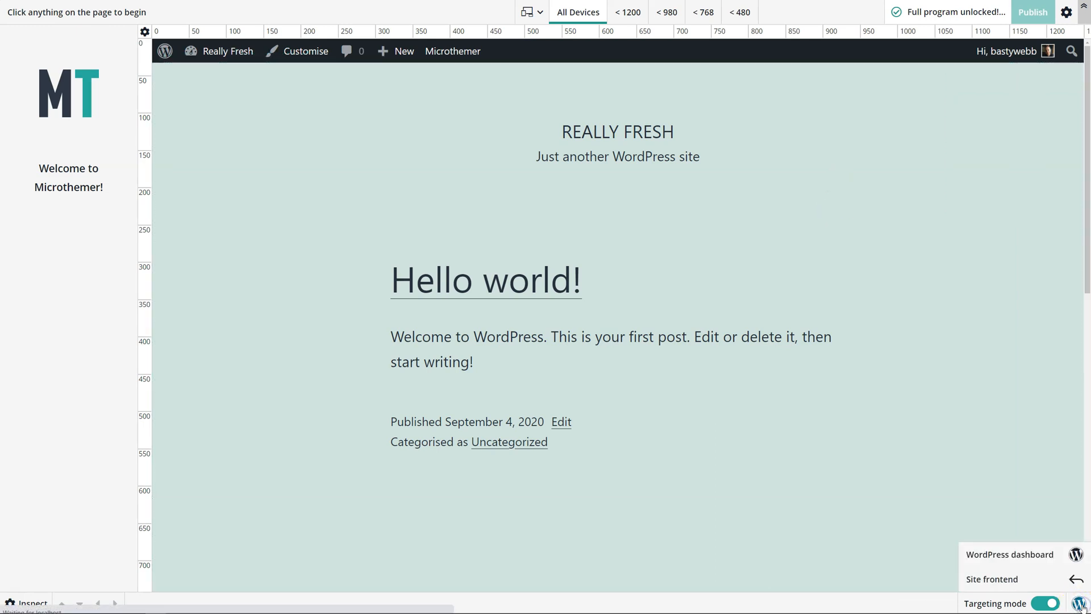
Step: Go to the WordPress dashboard's Plugins page and scroll to the active Microthemer entry
left_click(1010, 554)
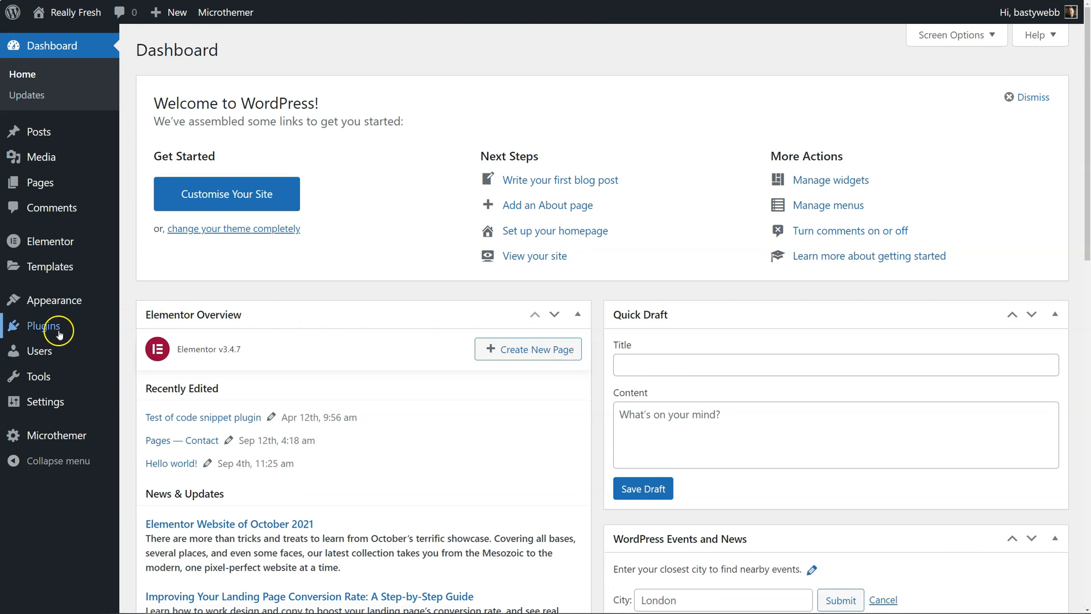
left_click(44, 326)
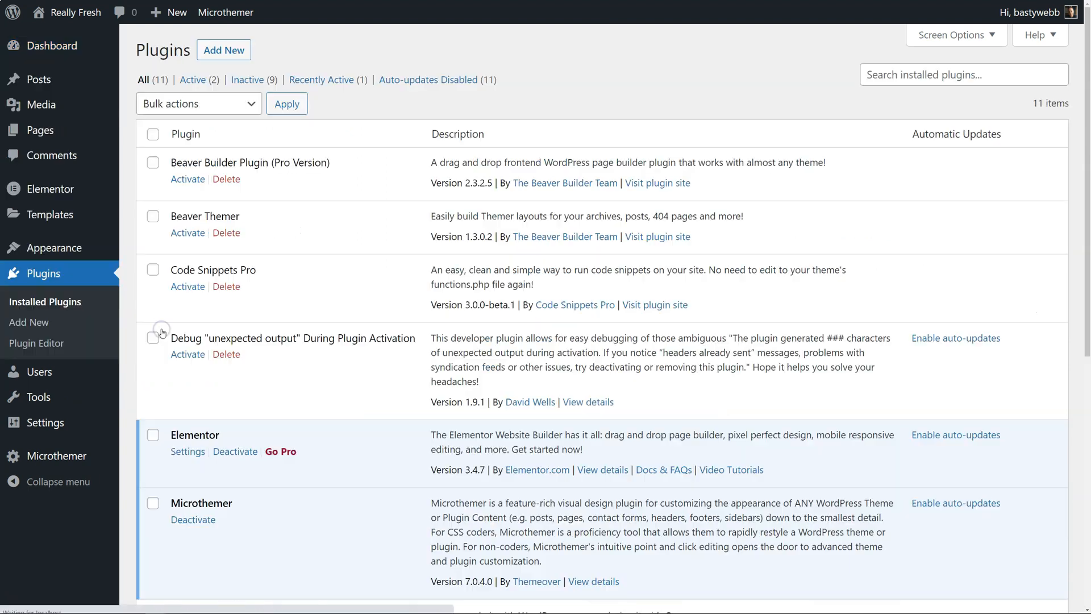
scroll("down", 3)
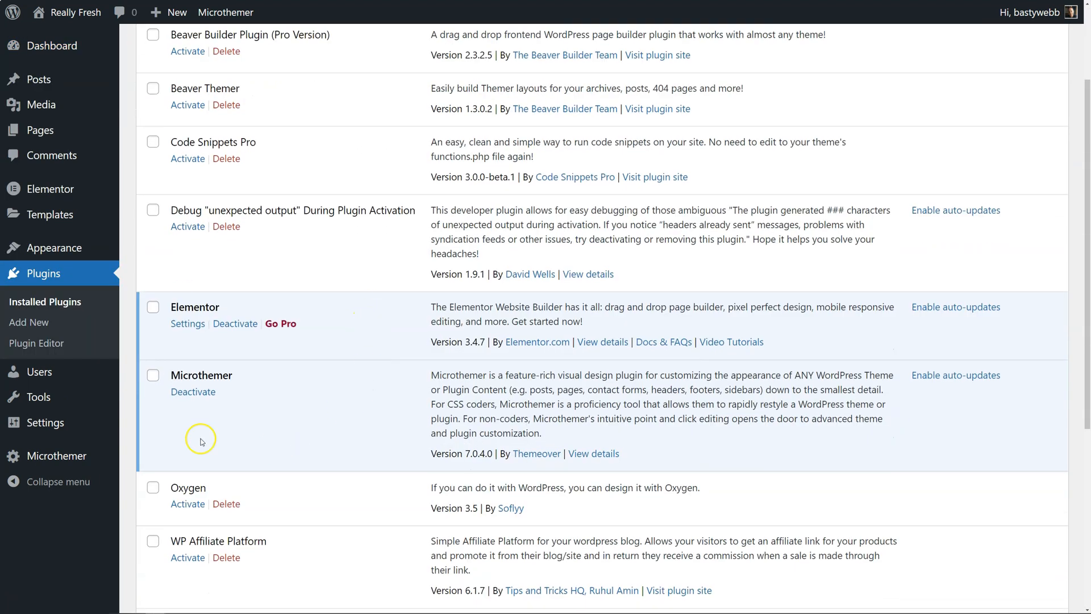